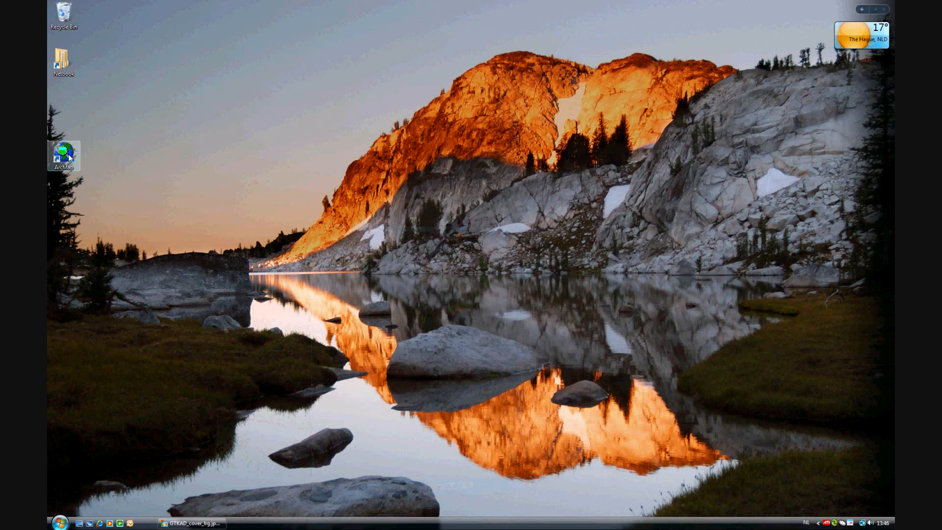
Step: Launch ArcMap and open the existing ex11a.mxd map document from the Chapter11 folder
double_click(63, 154)
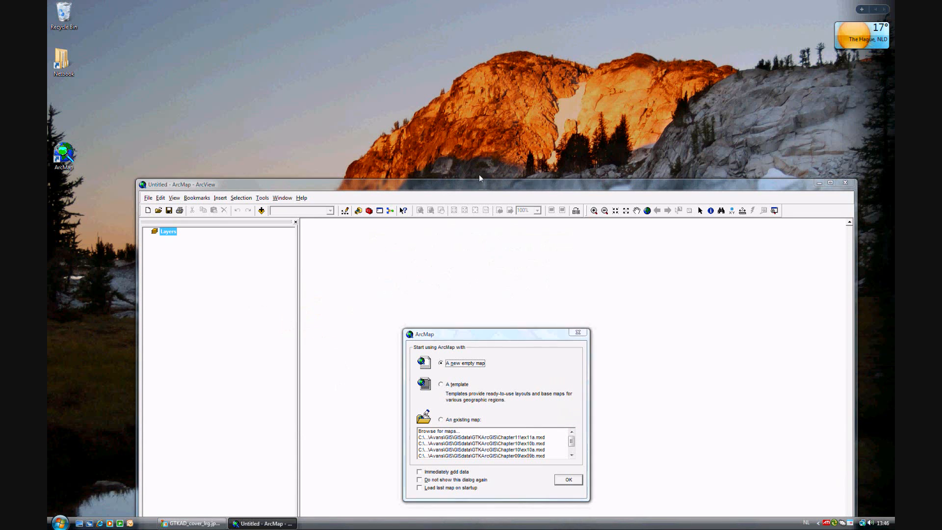
left_click(440, 419)
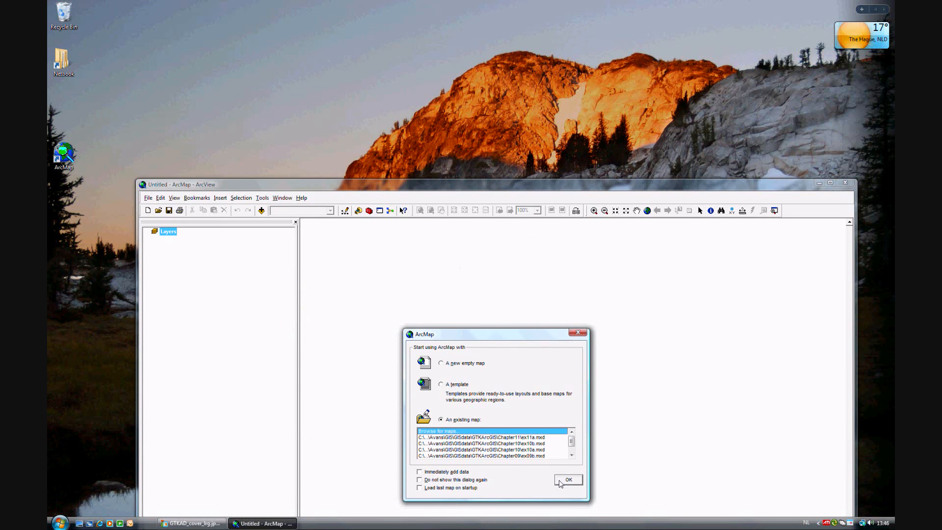
left_click(436, 431)
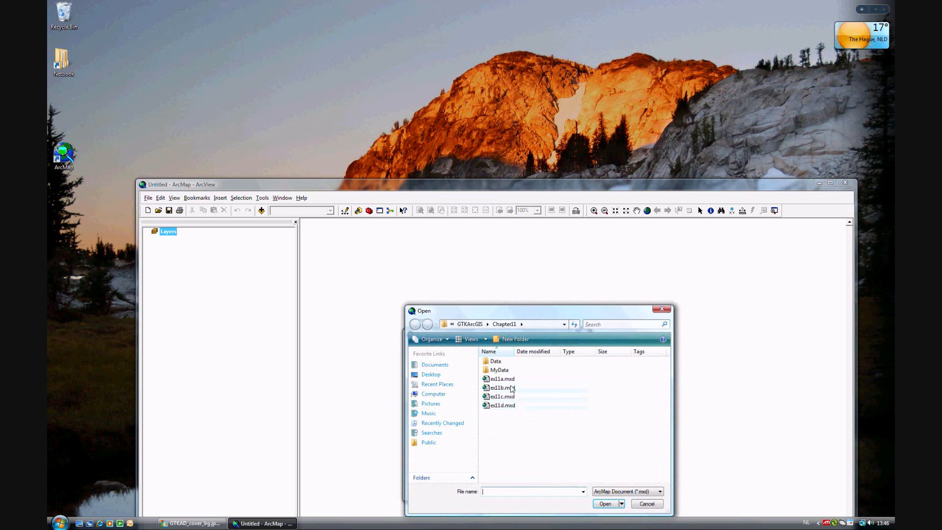
left_click(606, 503)
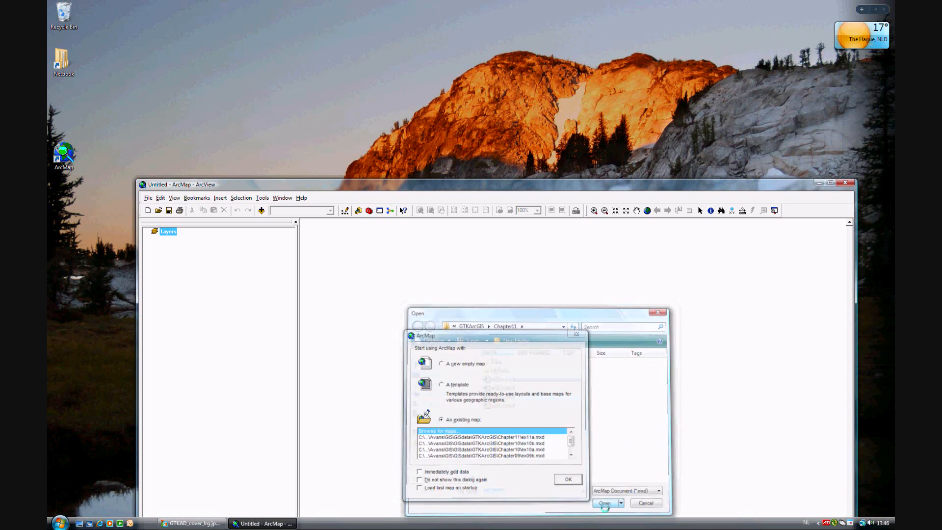
left_click(605, 502)
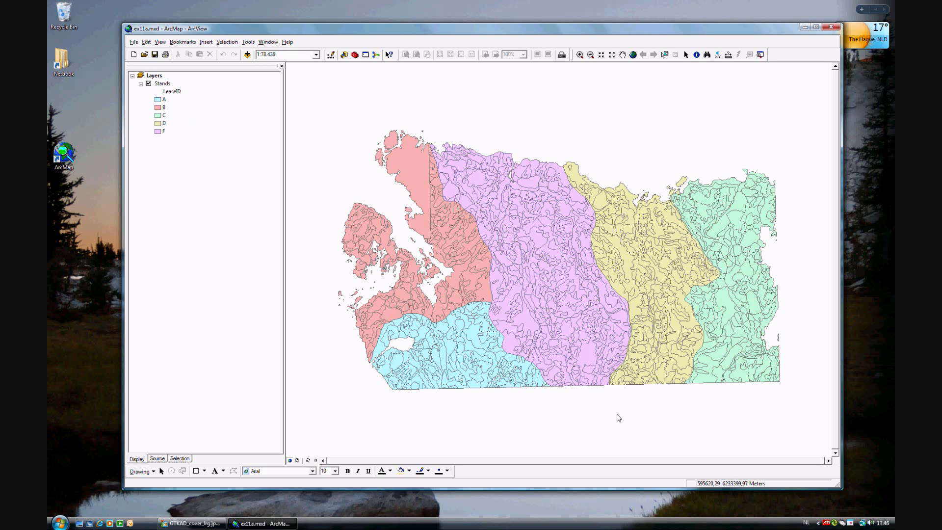
mouse_move(675, 238)
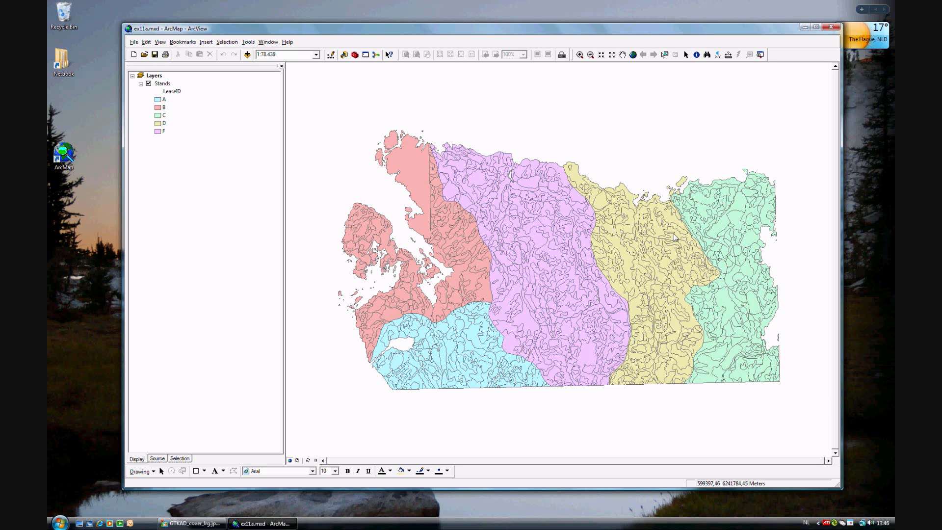
mouse_move(521, 203)
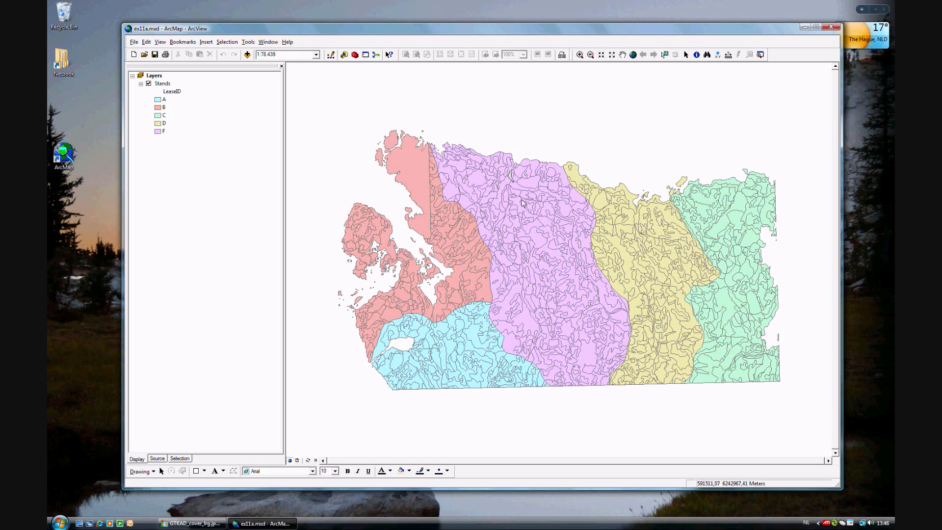
mouse_move(524, 291)
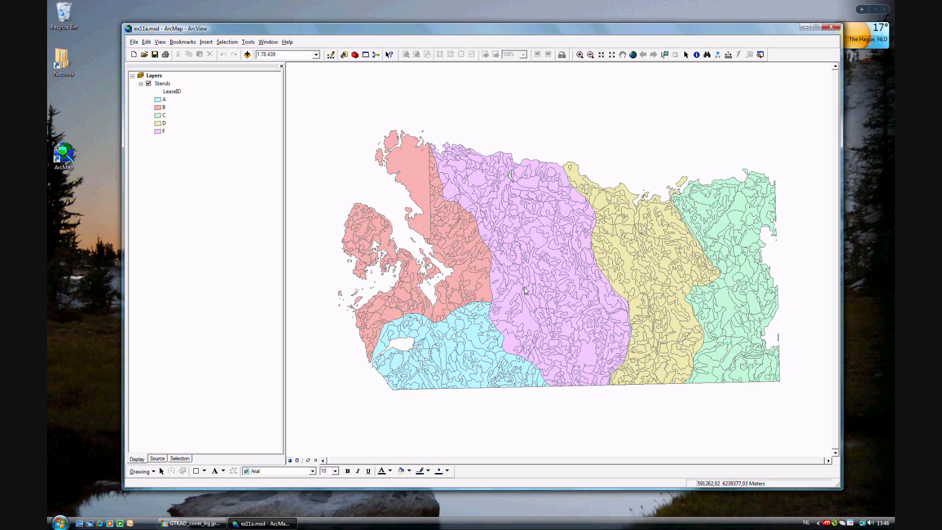
mouse_move(515, 311)
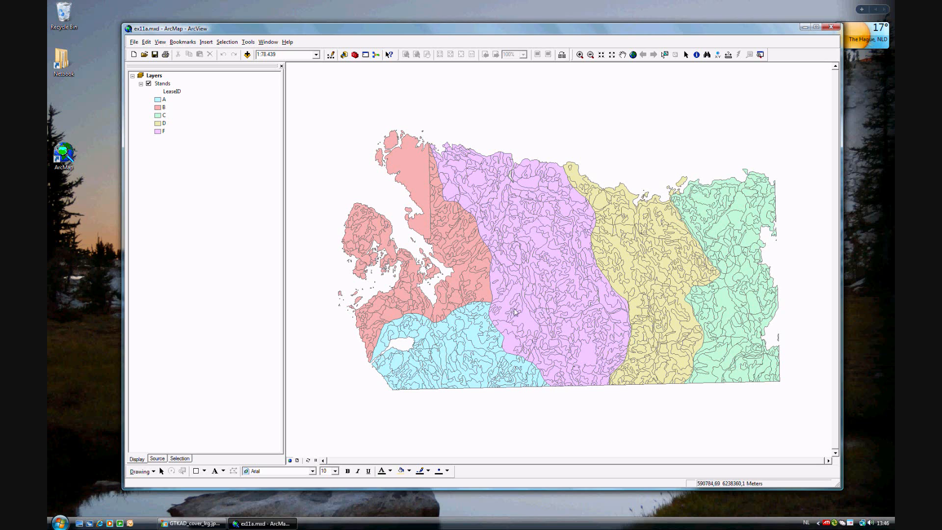
mouse_move(540, 363)
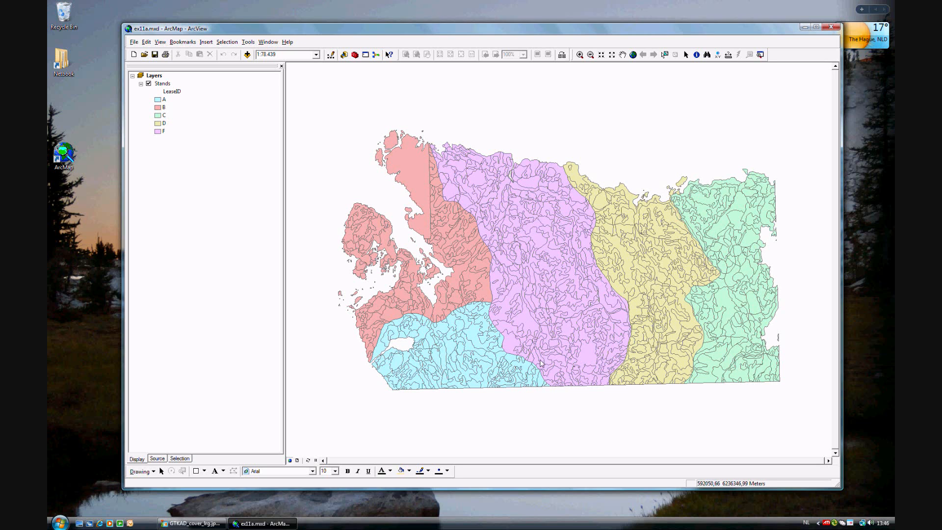
mouse_move(558, 329)
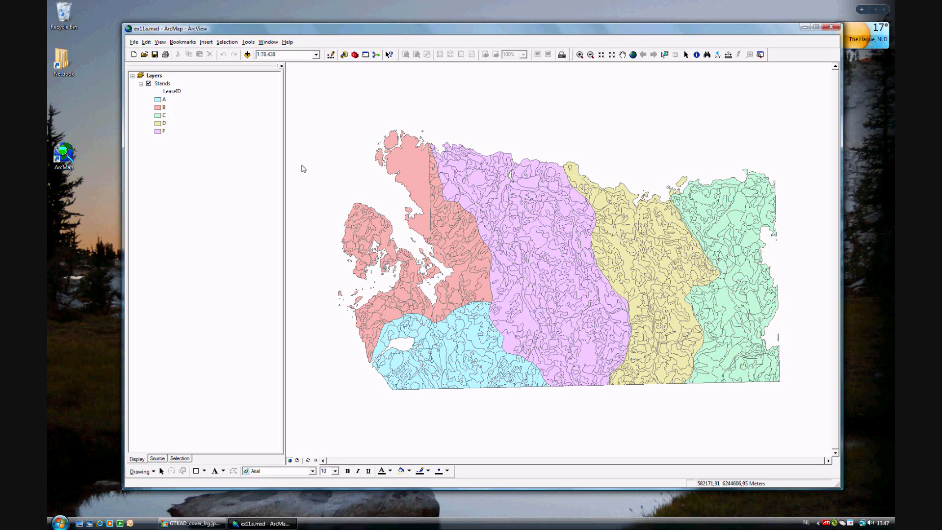
right_click(162, 82)
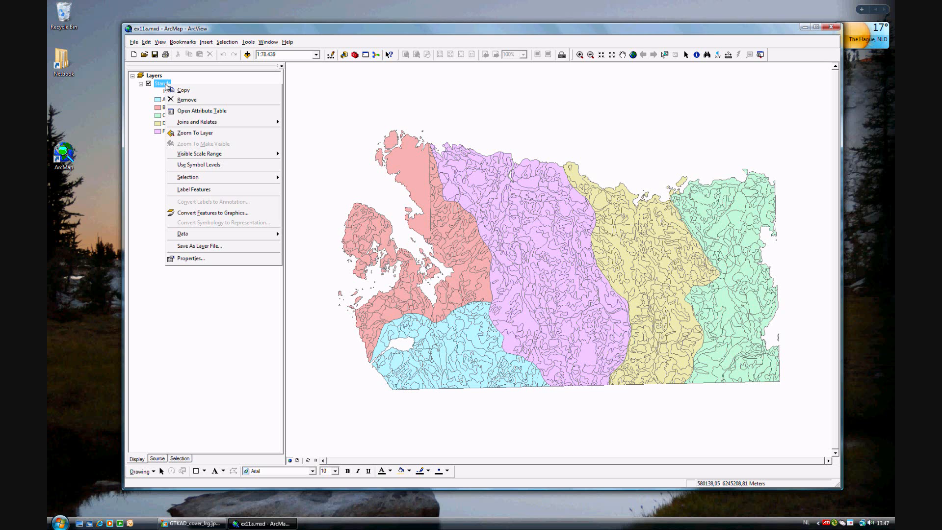
left_click(202, 111)
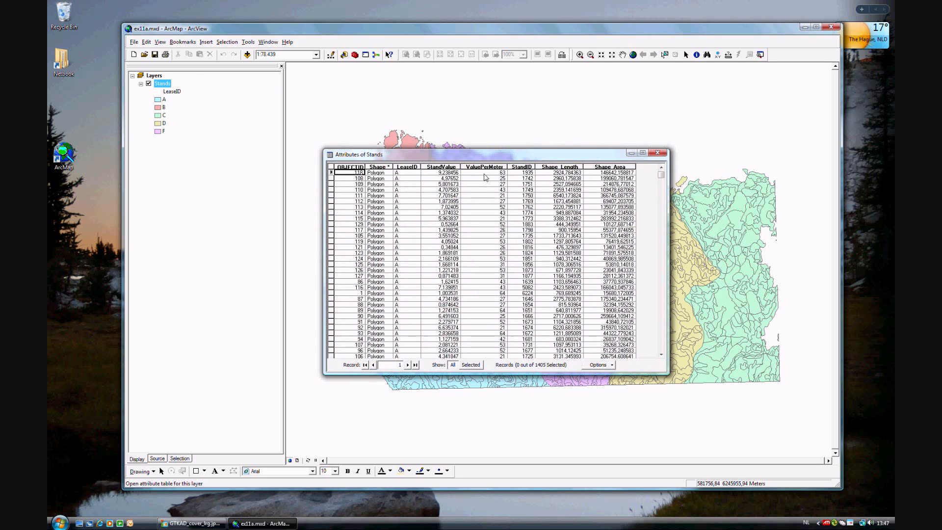
mouse_move(643, 267)
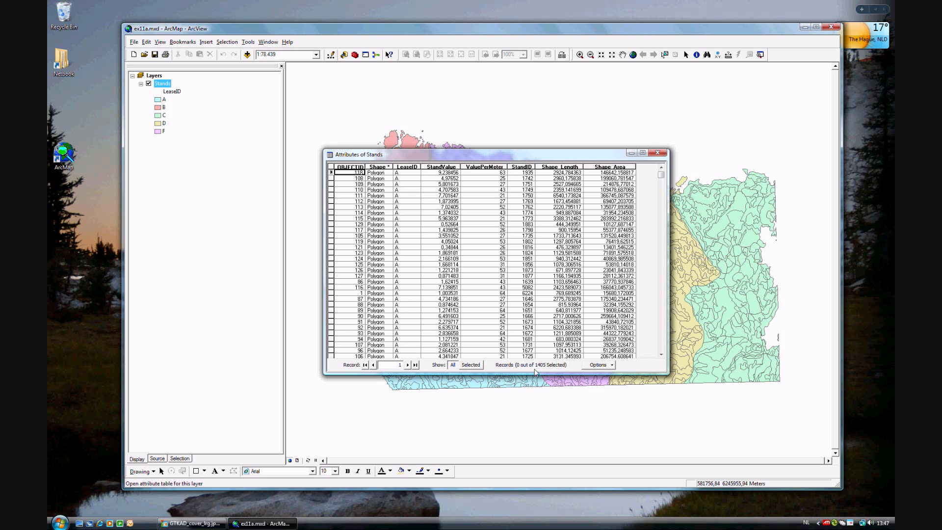
mouse_move(564, 371)
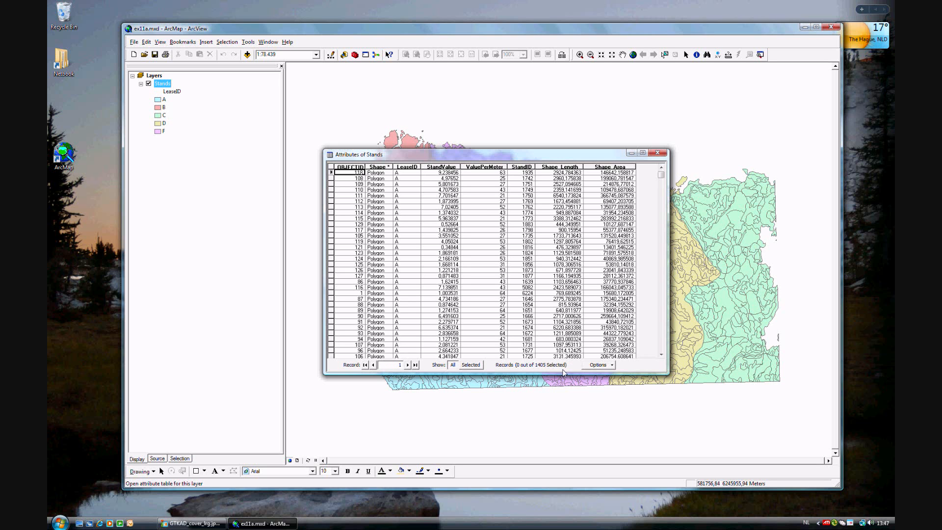
scroll("down", 3)
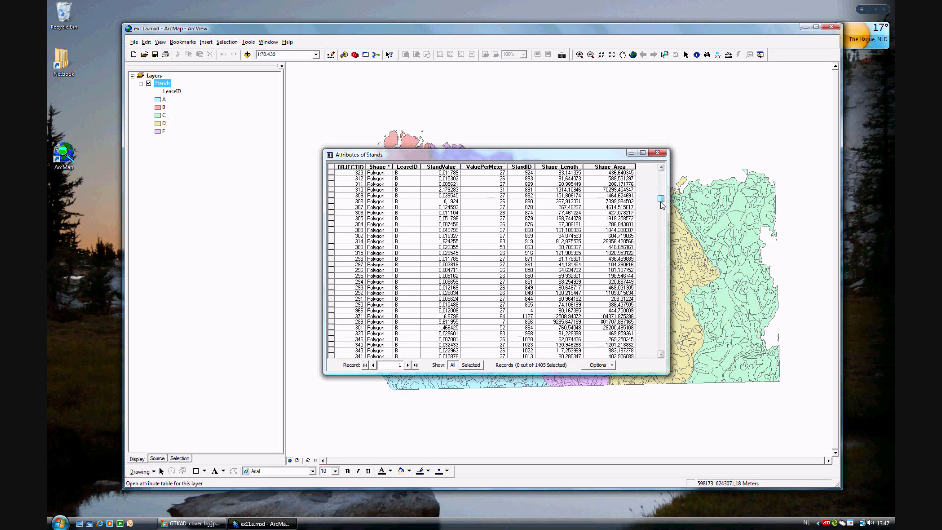
scroll("down", 3)
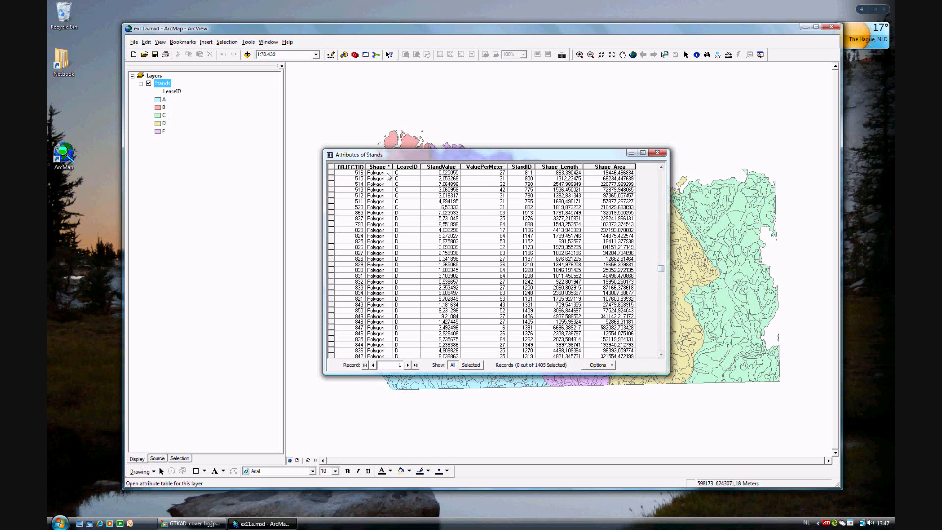
mouse_move(413, 173)
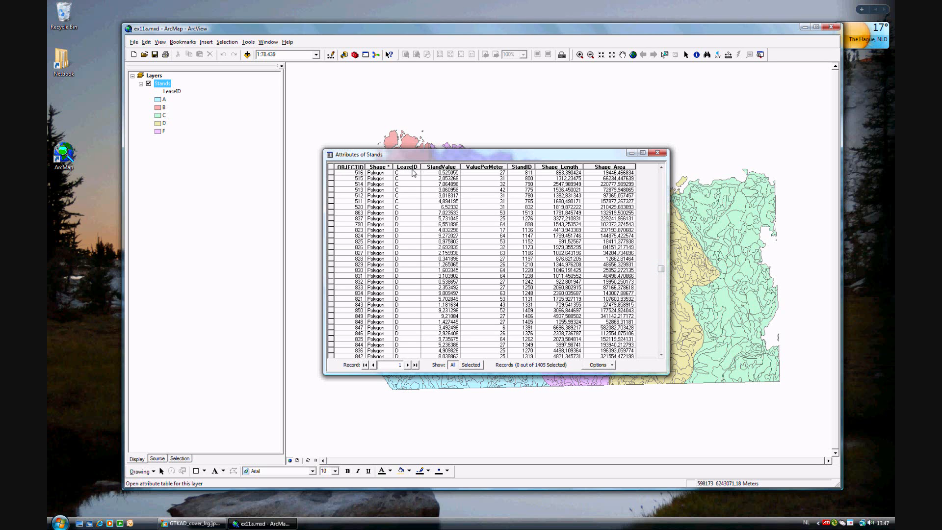
scroll("down", 3)
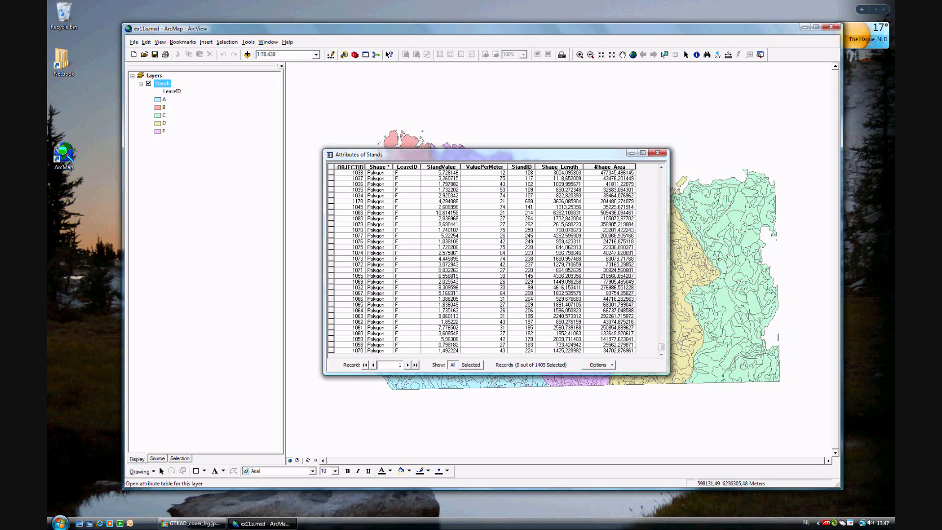
mouse_move(430, 266)
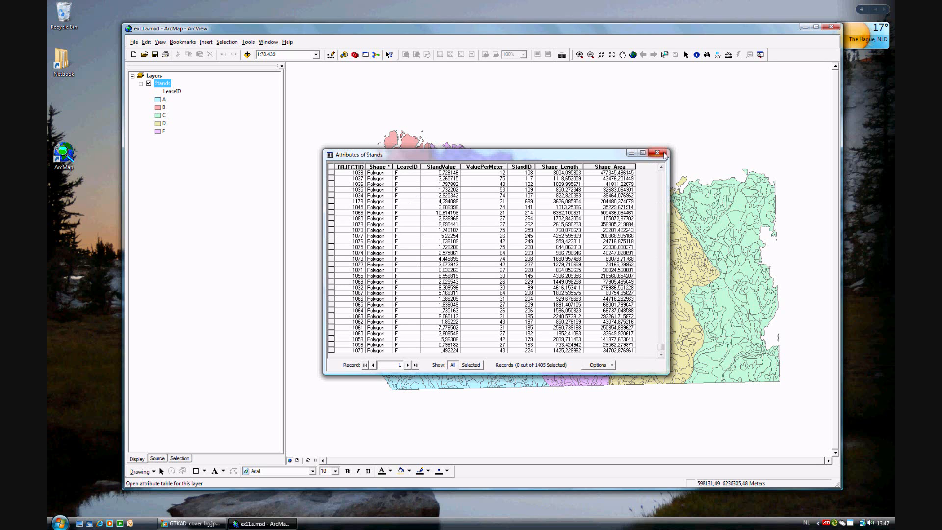
left_click(656, 153)
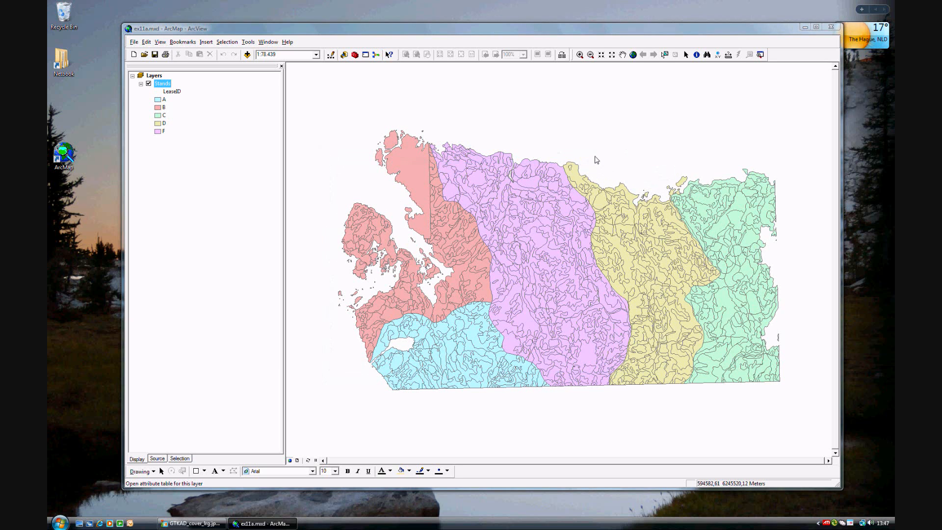
mouse_move(422, 85)
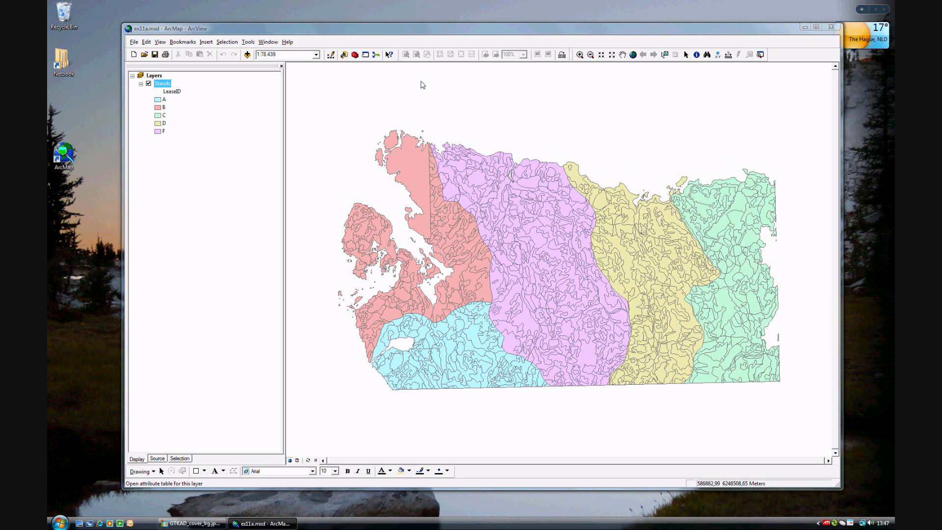
mouse_move(354, 54)
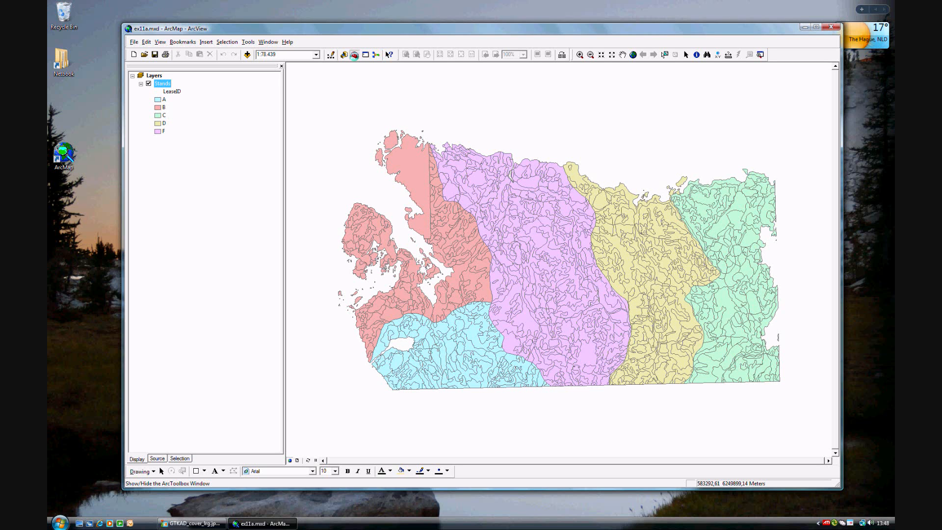
Step: Show ArcToolbox and expand Data Management Tools > Generalization to reveal Dissolve
left_click(355, 55)
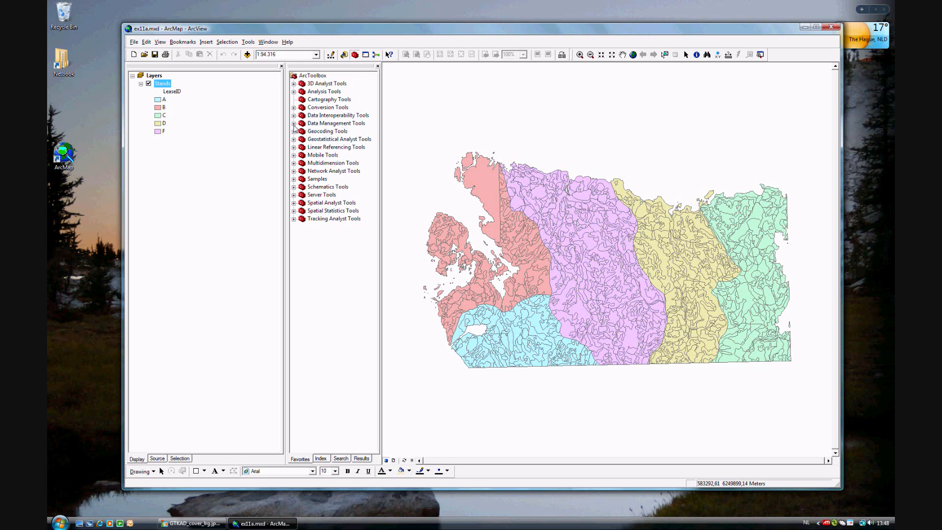
left_click(294, 123)
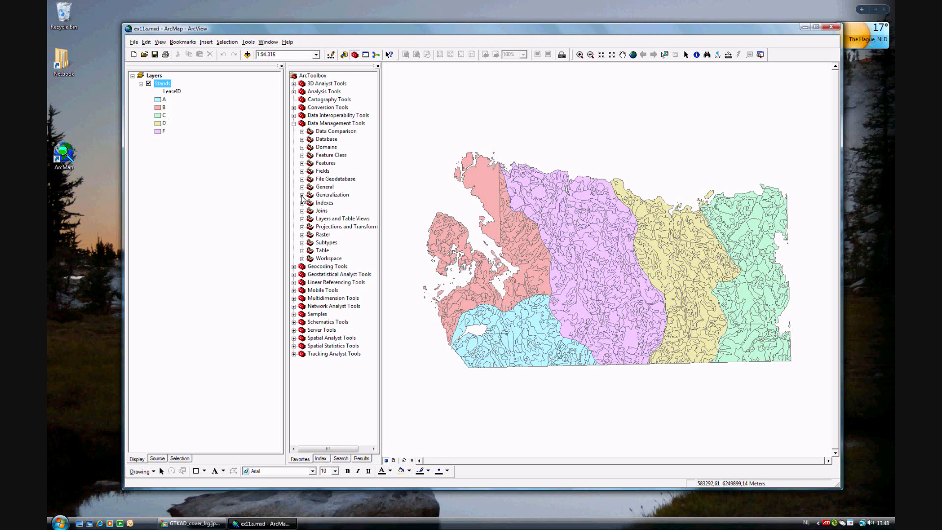
left_click(302, 194)
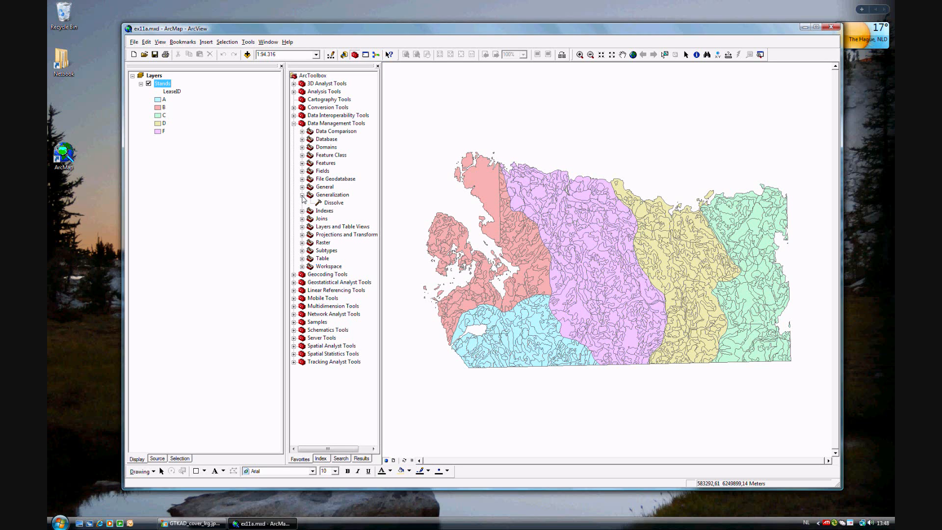
mouse_move(338, 209)
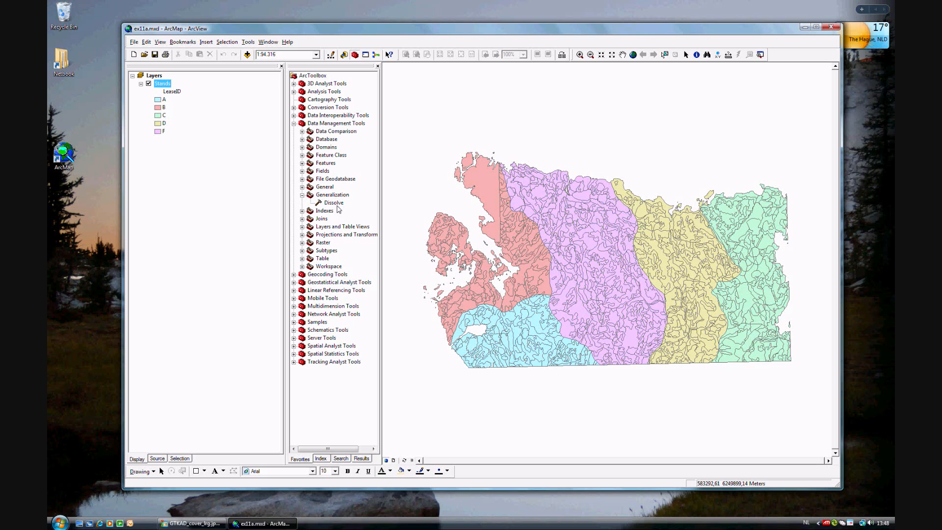
Step: Launch the Dissolve tool from the Generalization toolset
left_click(333, 202)
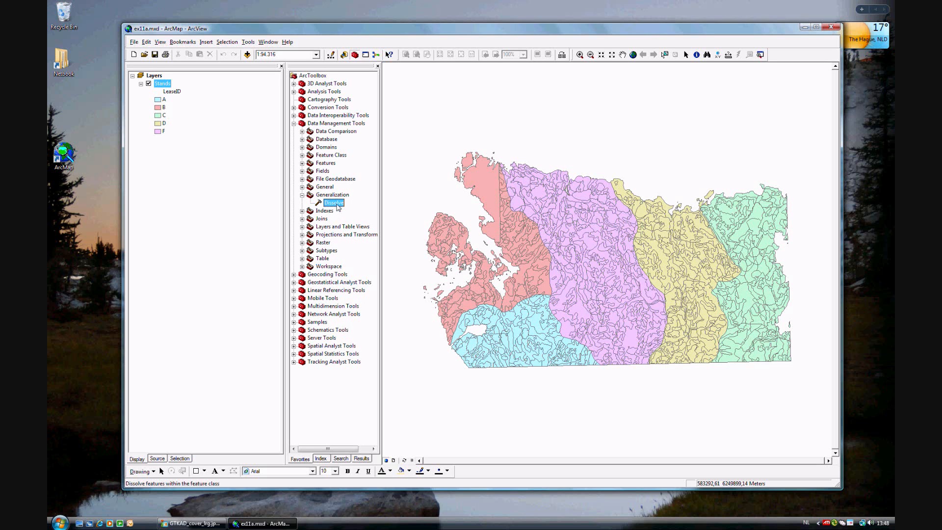
double_click(332, 202)
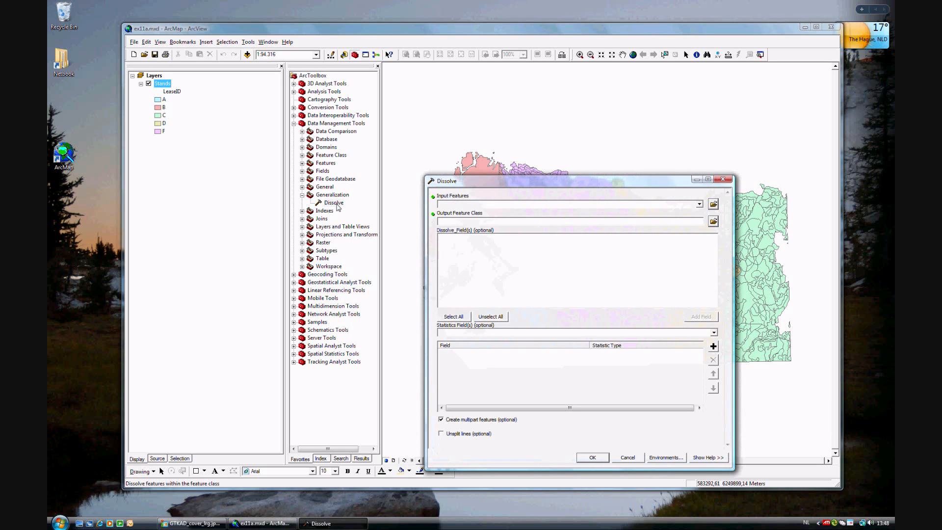
mouse_move(456, 208)
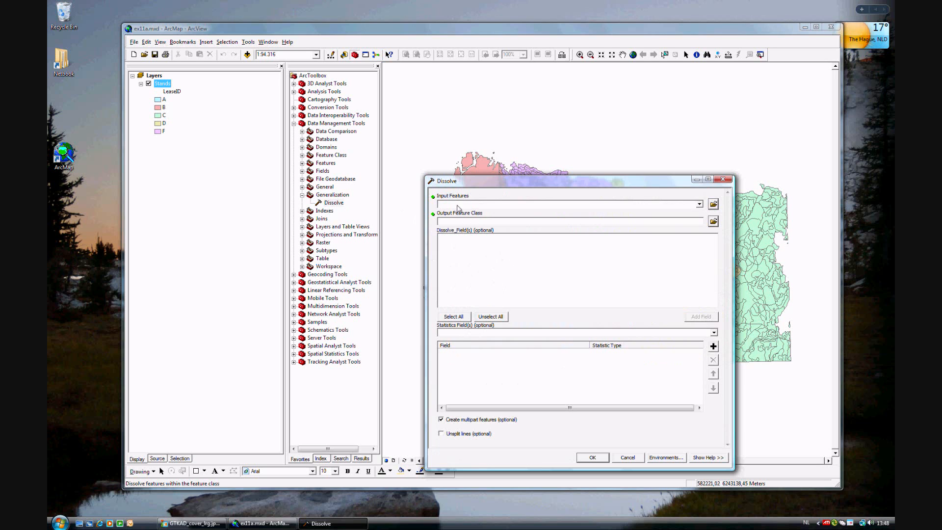
mouse_move(537, 193)
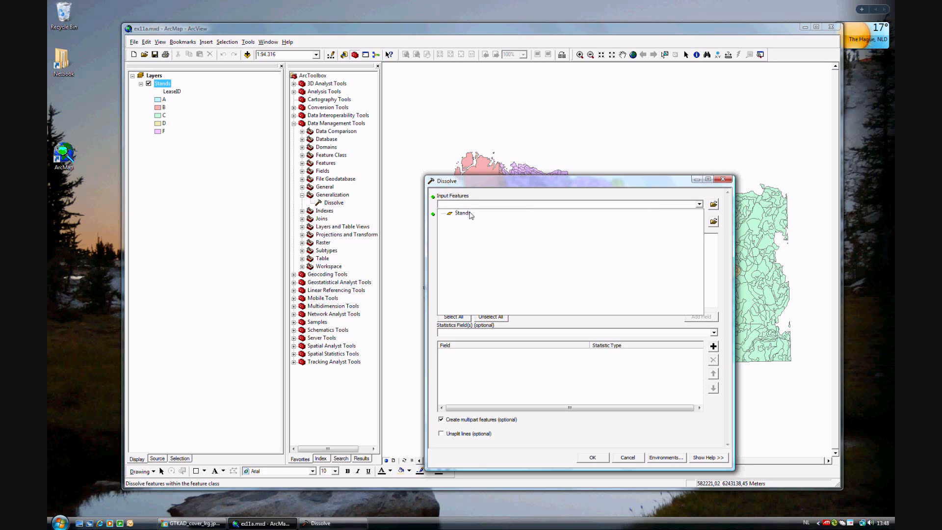
mouse_move(462, 221)
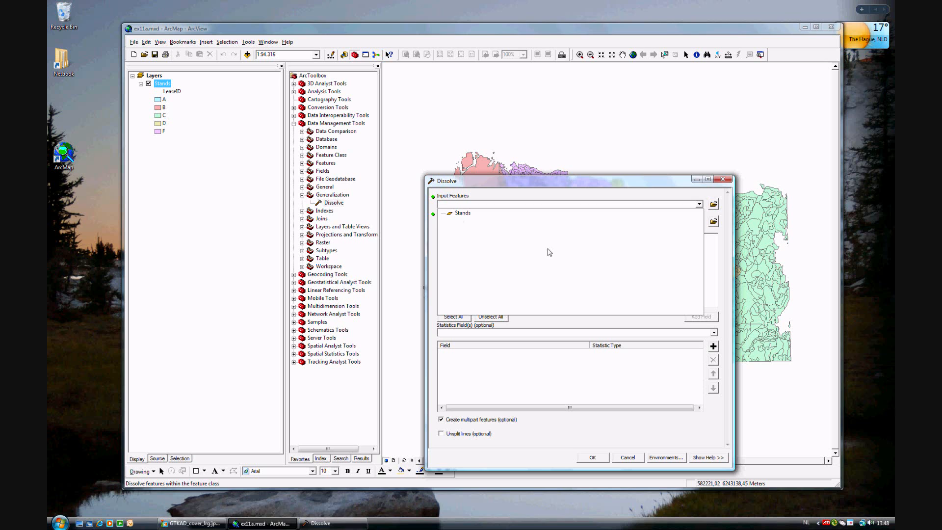
Step: Set Stands as input features and name the output feature class Leases in Tongass.mdb
left_click(461, 213)
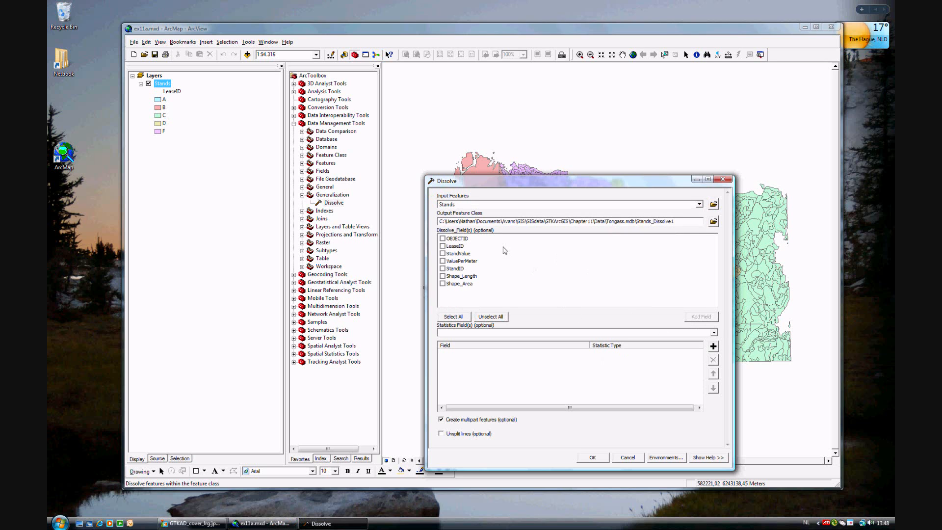
mouse_move(475, 221)
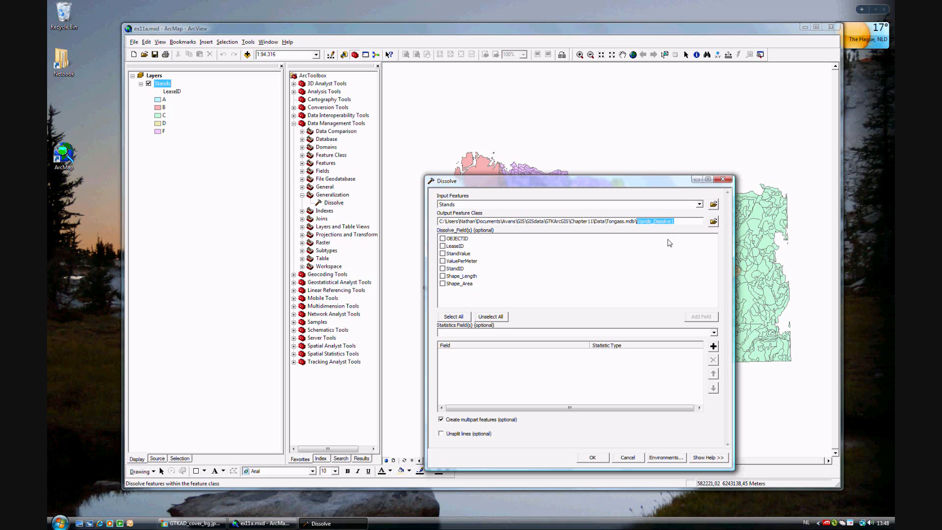
type("Lease")
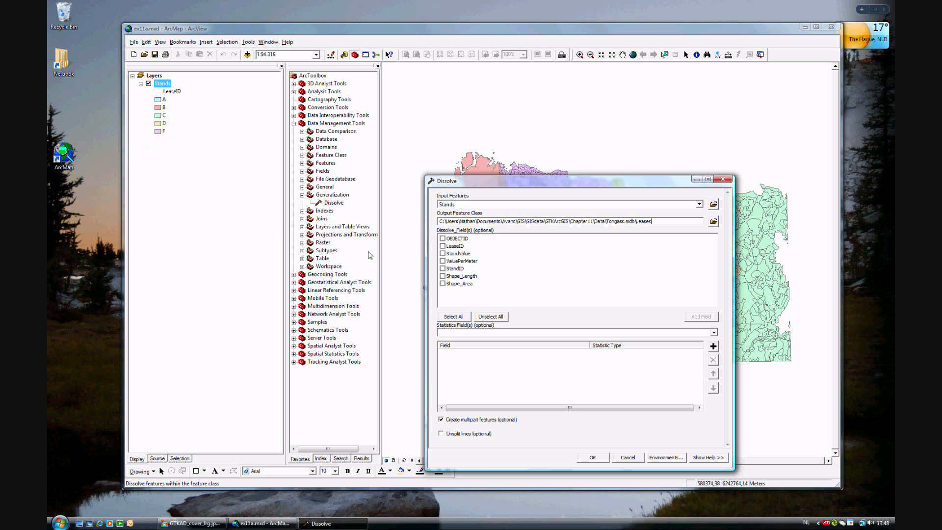
mouse_move(489, 258)
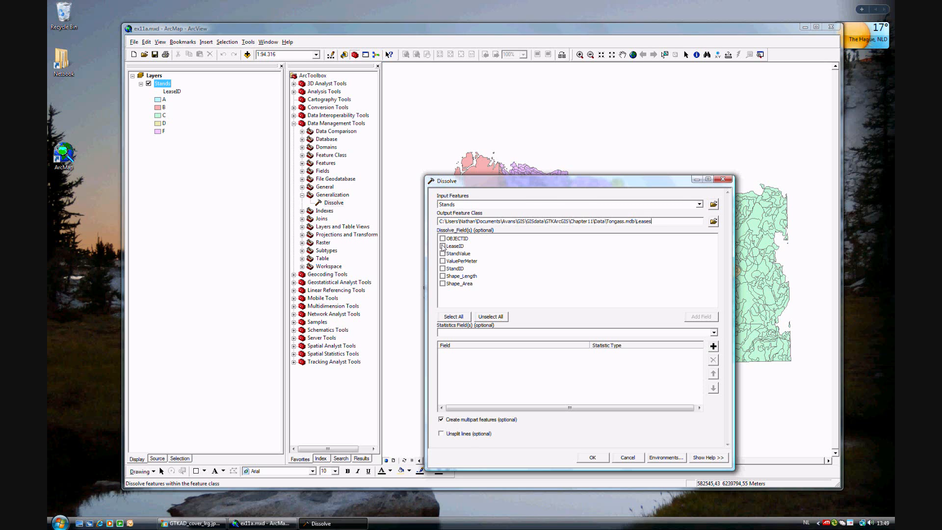
Step: Dissolve on LeaseID and add StandValue as a statistics field with SUM
left_click(443, 245)
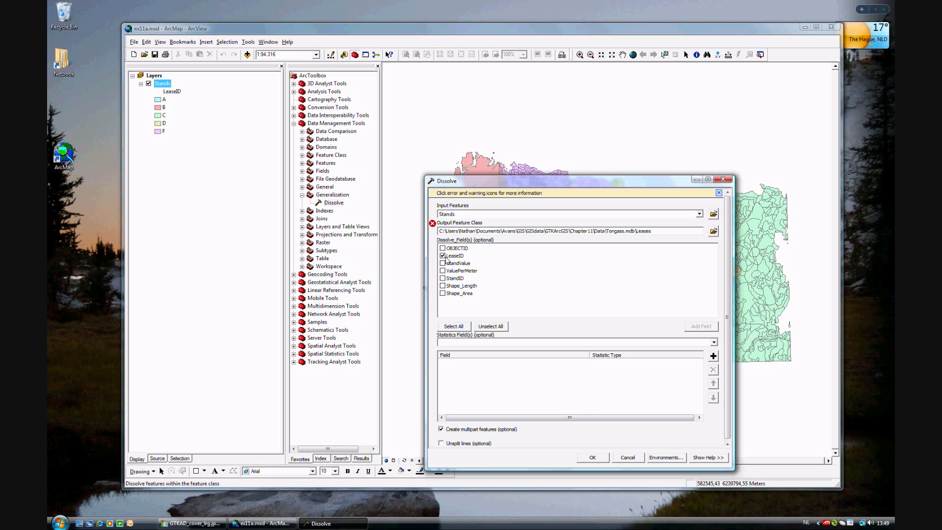
mouse_move(606, 369)
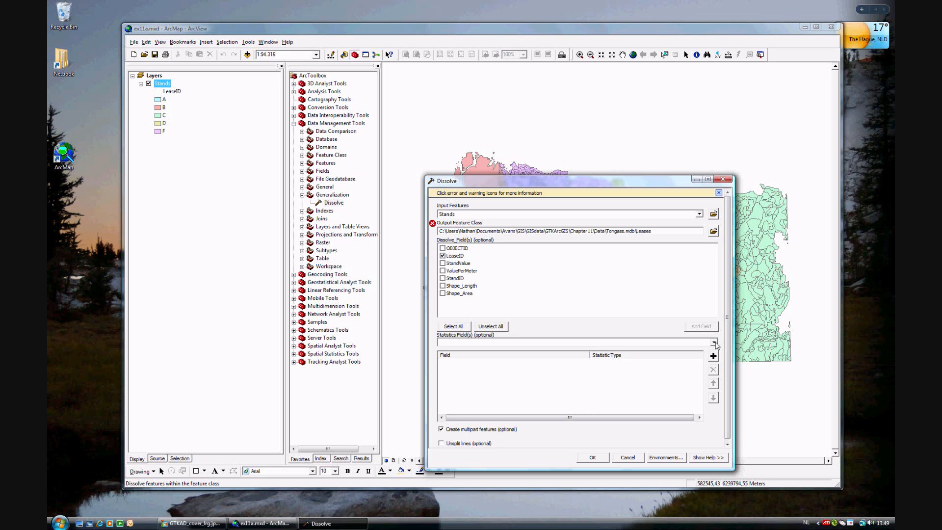
left_click(715, 342)
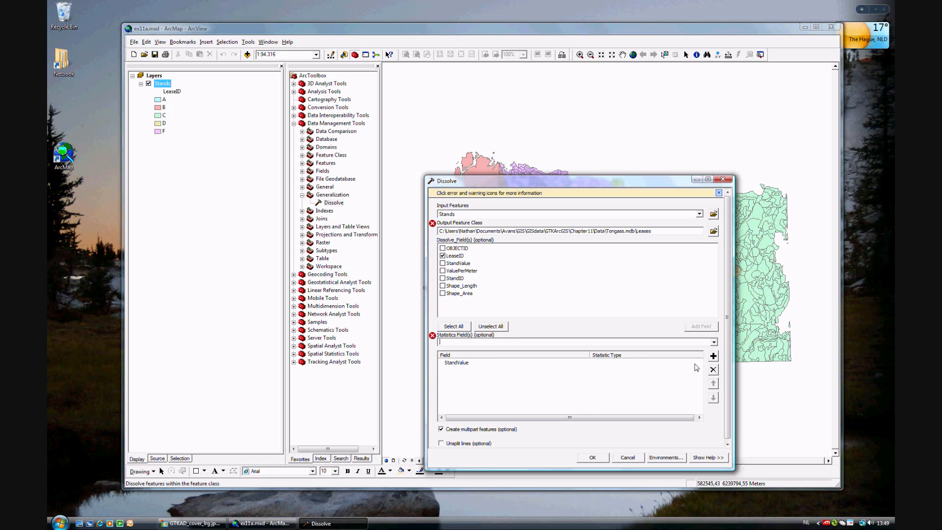
left_click(697, 363)
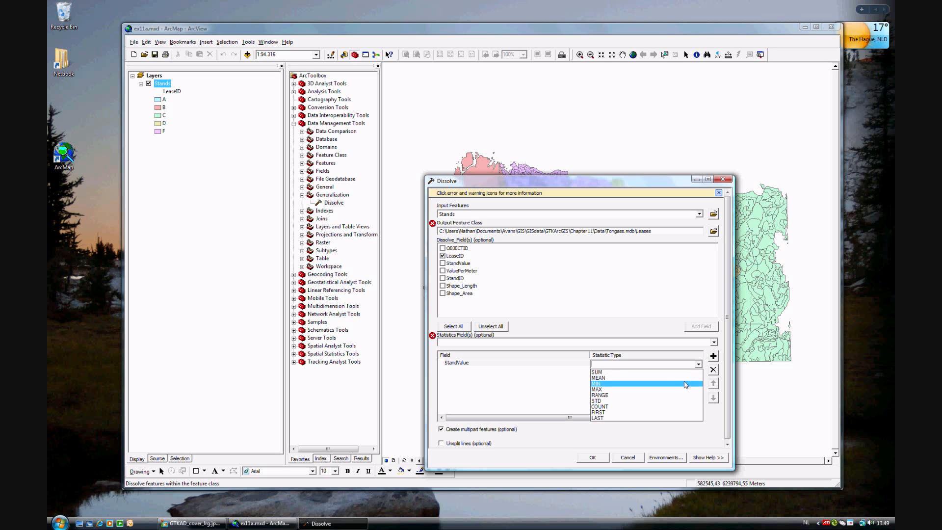
mouse_move(681, 395)
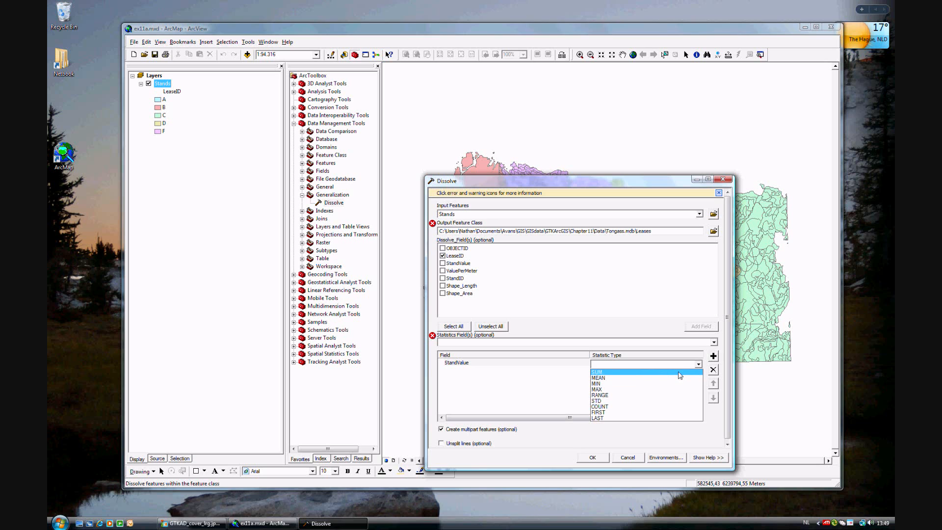
left_click(597, 371)
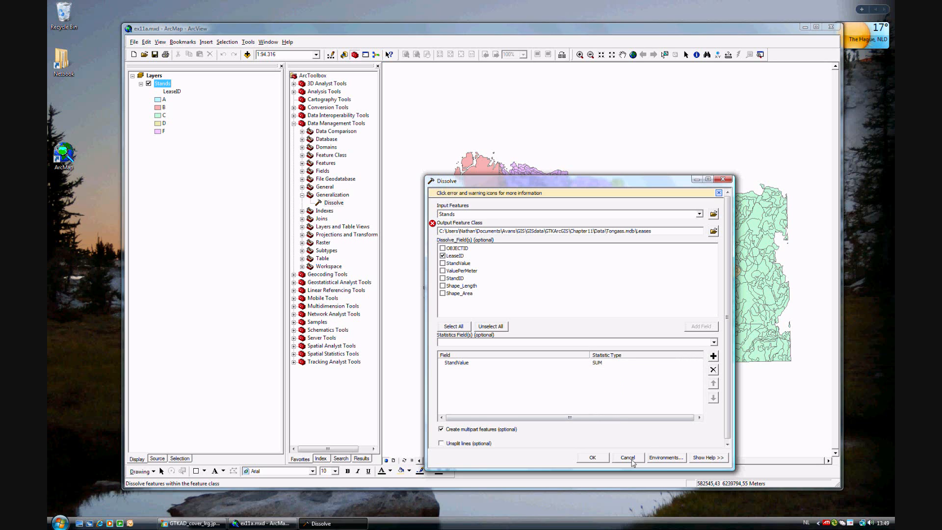
Step: Run Dissolve, dismiss the 'already exists' error, and rerun with output Leases2
left_click(593, 457)
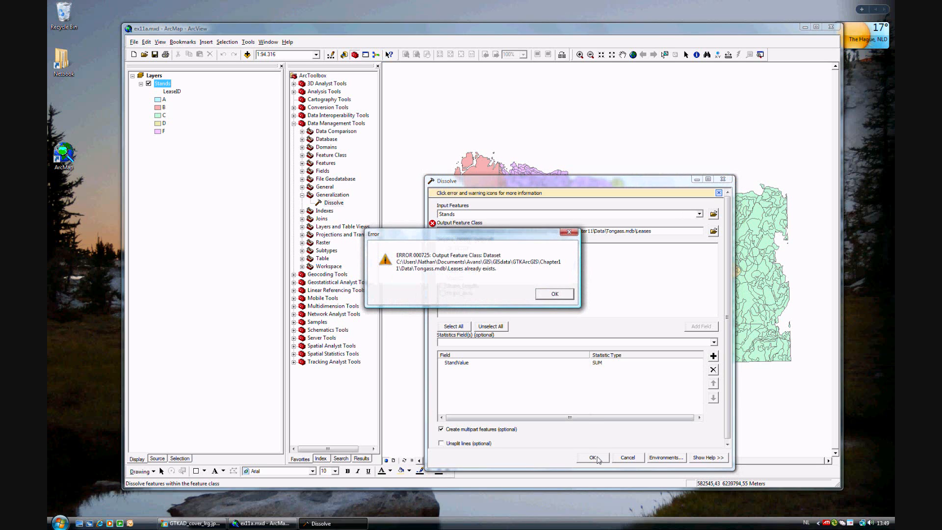
left_click(553, 293)
type("2")
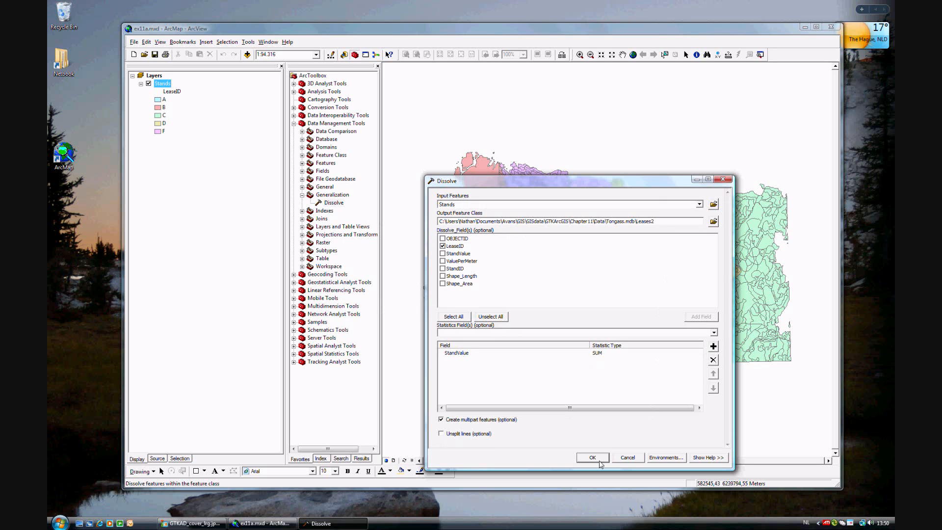
left_click(593, 457)
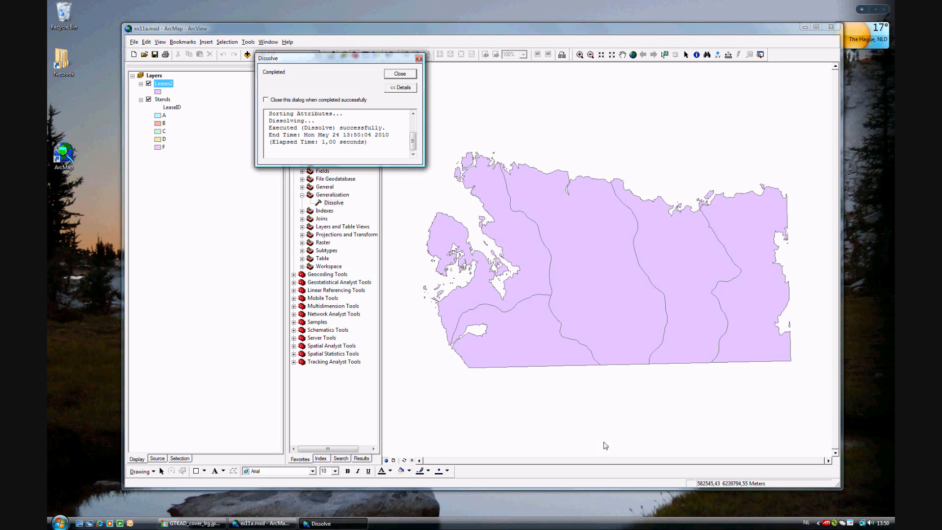
mouse_move(527, 276)
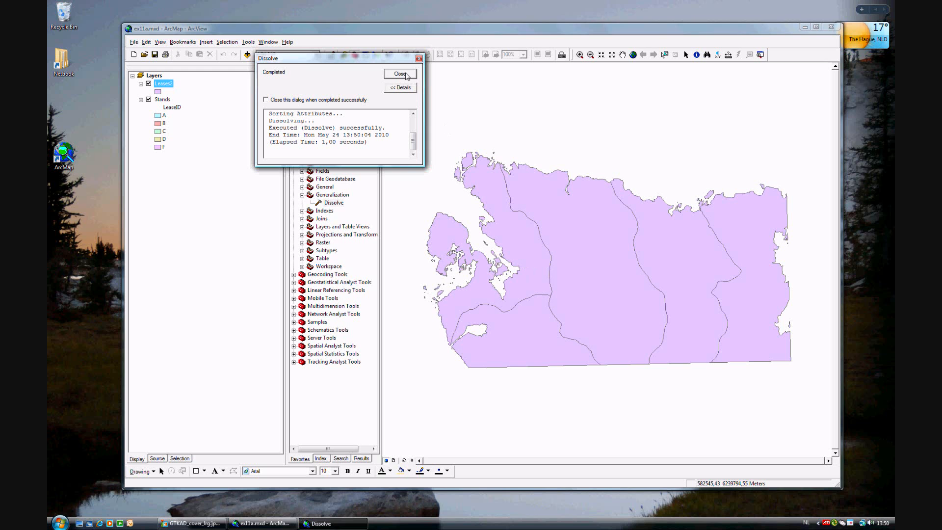
Step: Close the Dissolve completion report and hide the Stands layer
left_click(400, 74)
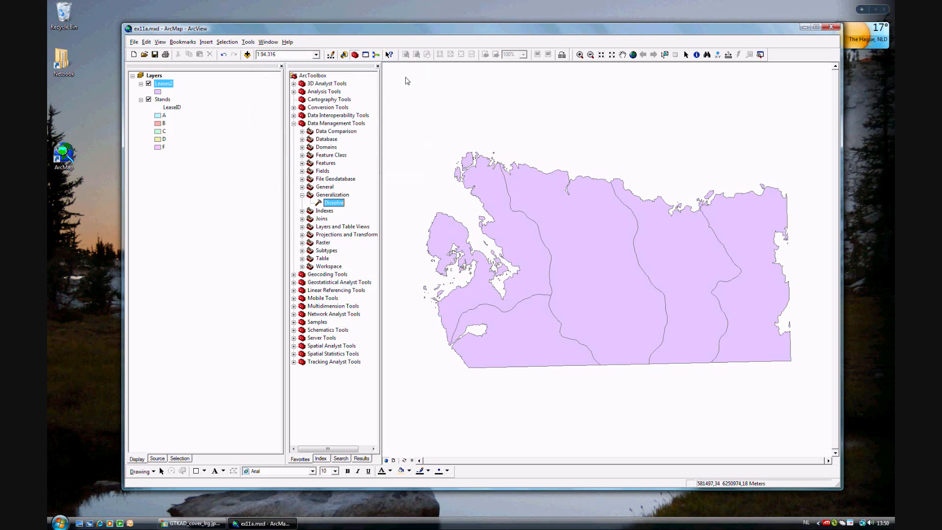
mouse_move(605, 182)
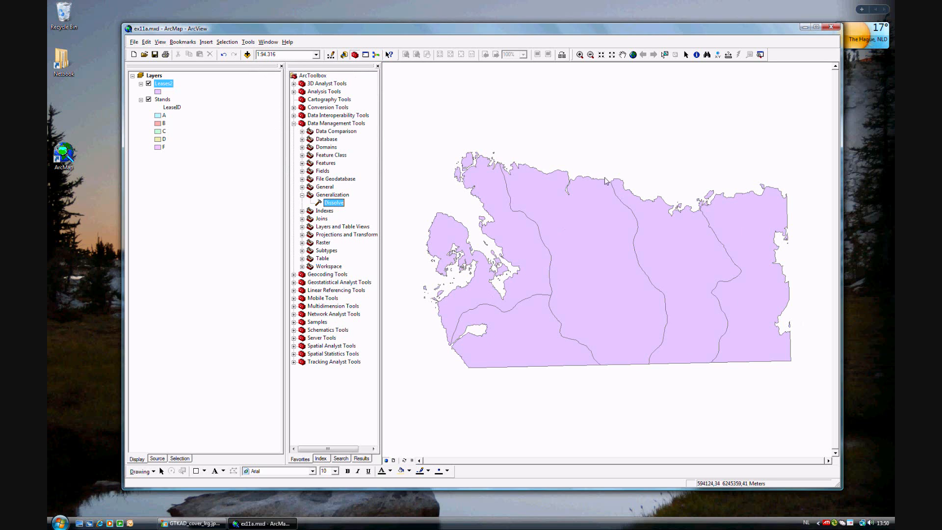
mouse_move(587, 374)
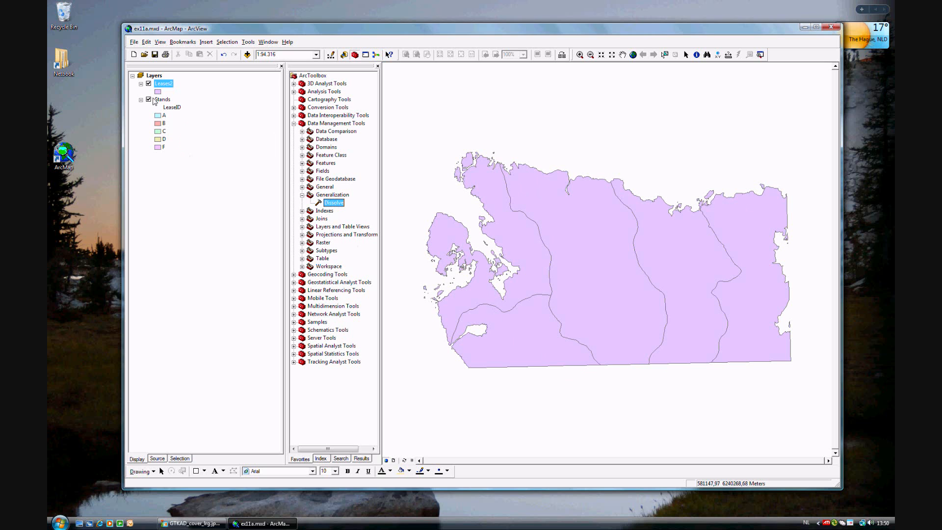
left_click(141, 84)
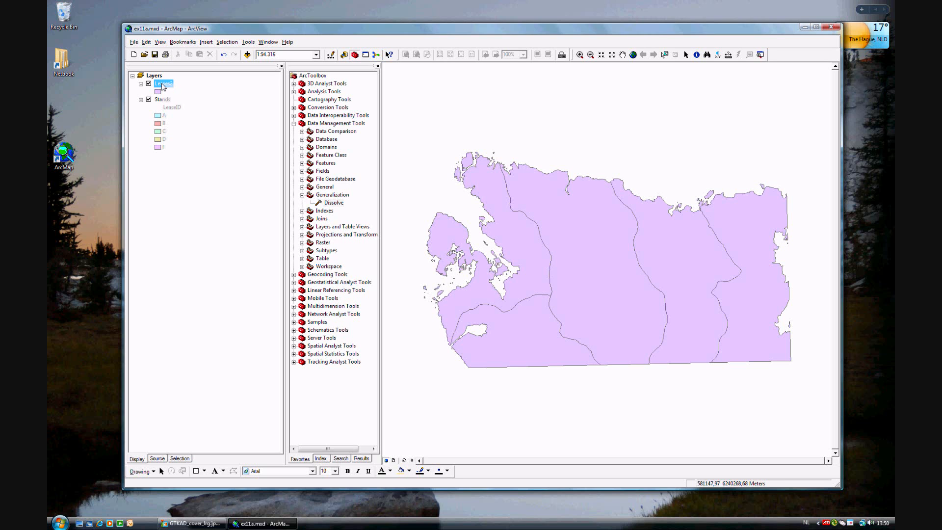
Step: Open the Leases2 attribute table showing five leases with summed StandValue
right_click(163, 82)
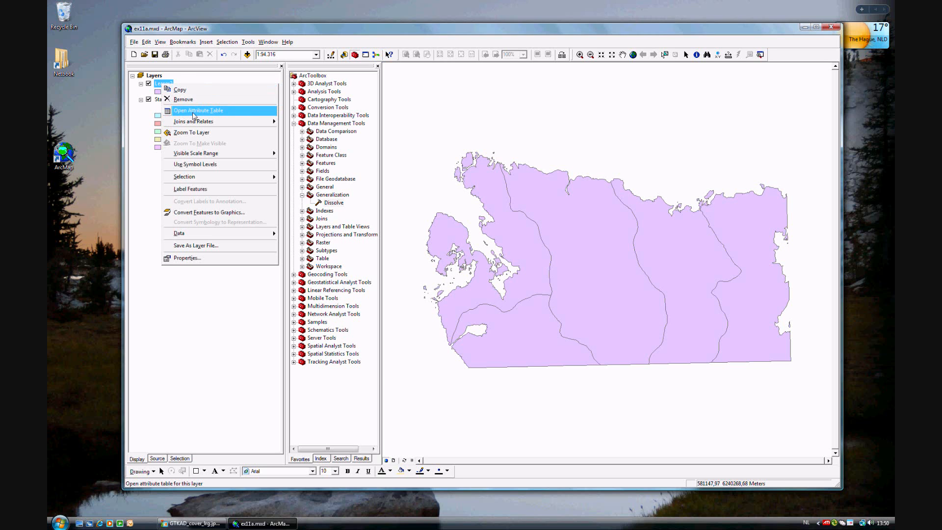
left_click(199, 110)
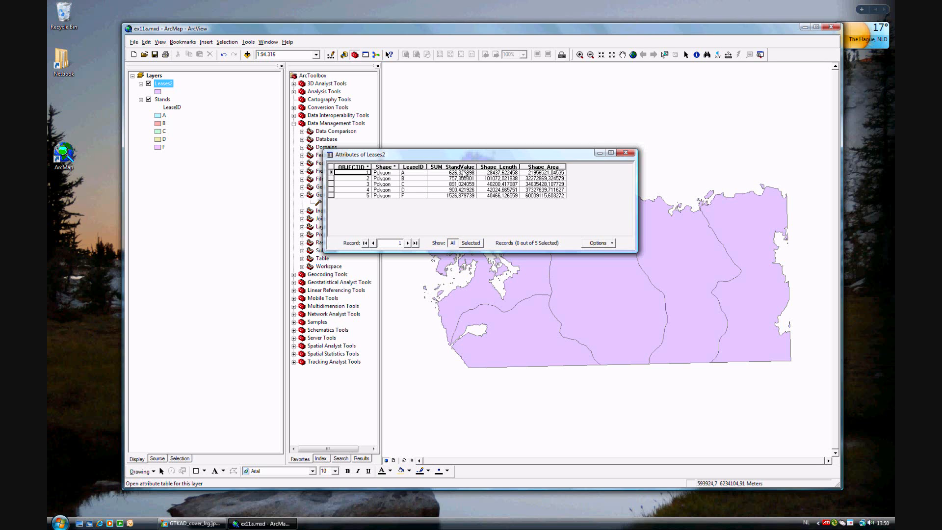
mouse_move(459, 218)
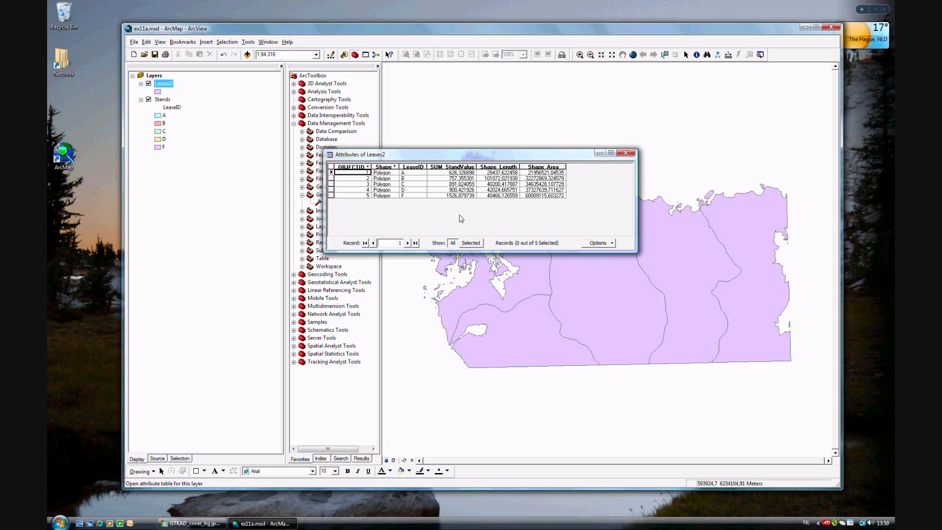